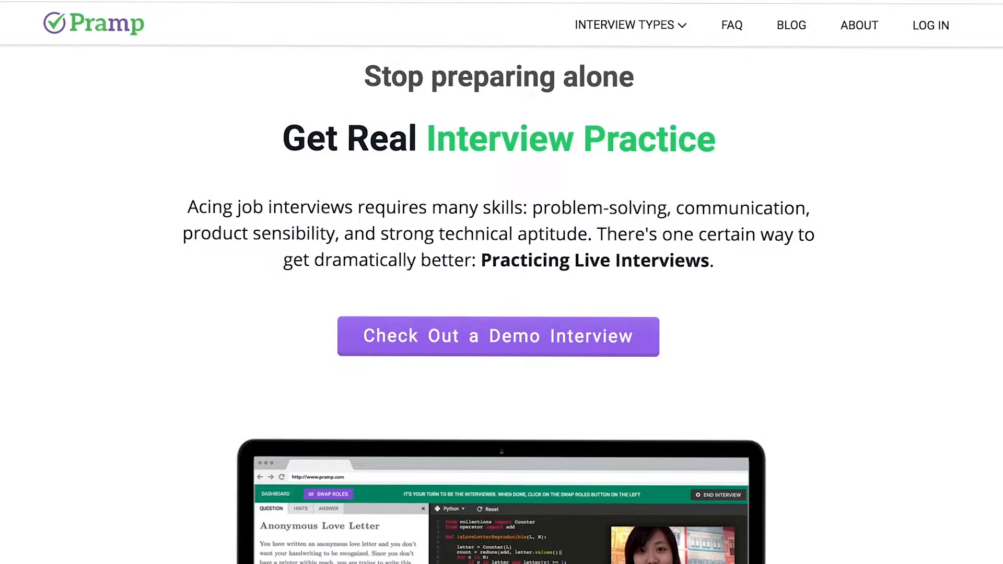
Insert a blank line in main after the grades array declaration on line 8.
scroll("down", 3)
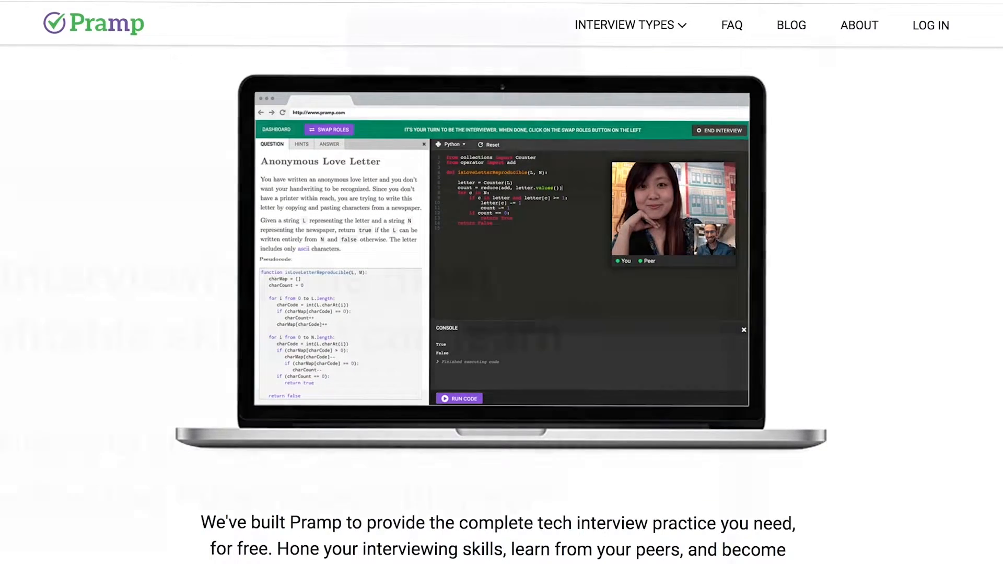
left_click(630, 25)
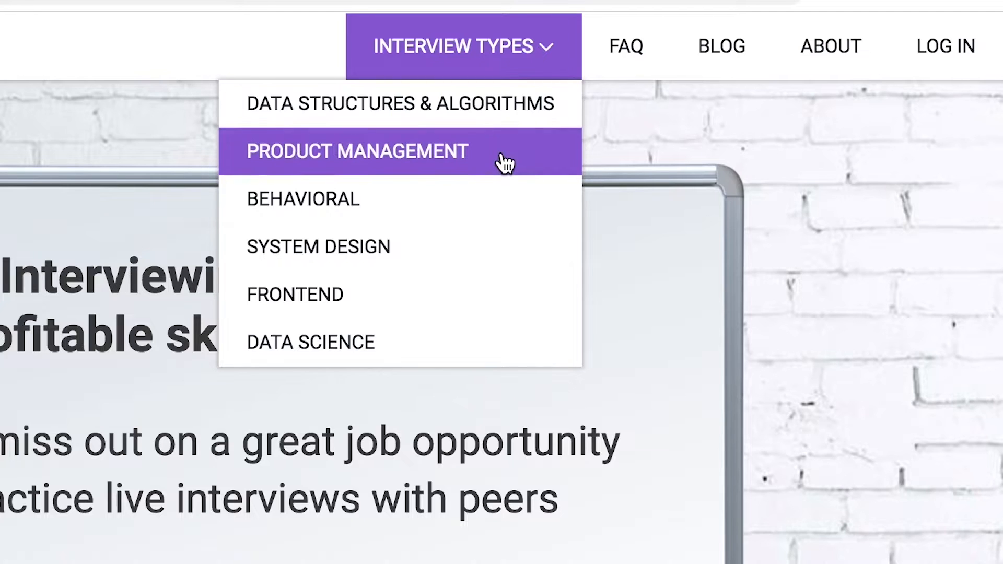
mouse_move(505, 290)
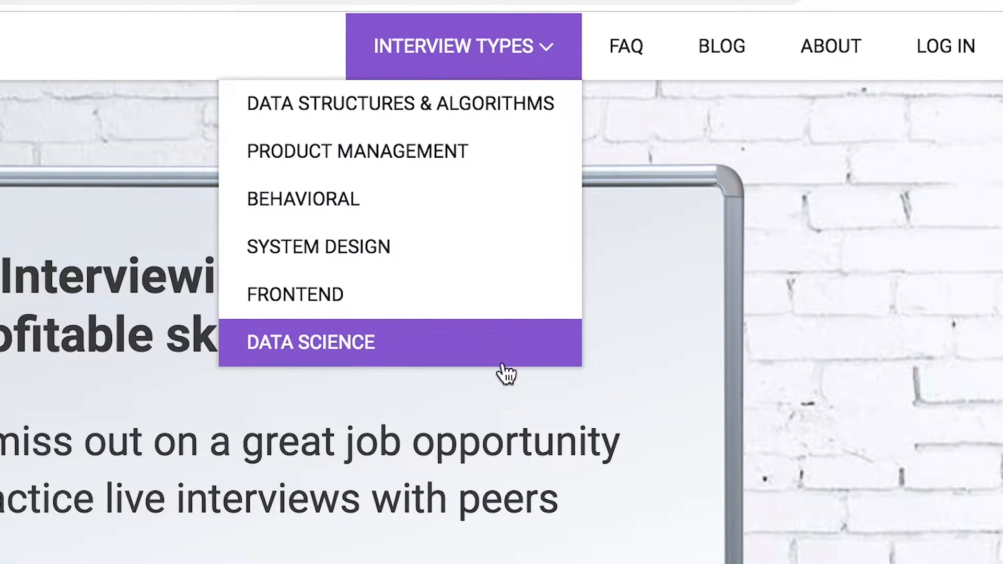
left_click(310, 342)
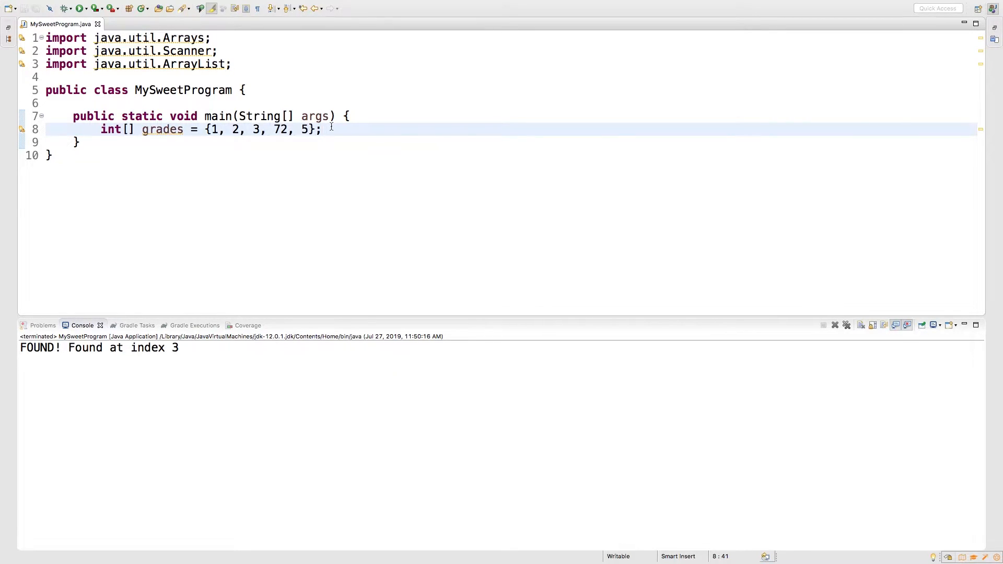
left_click(322, 129)
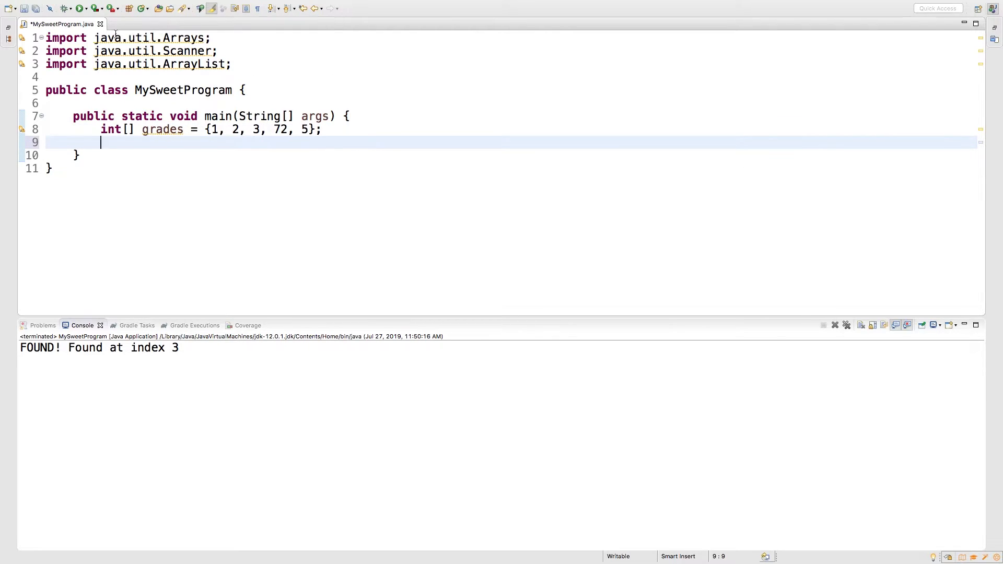
Write Arrays.sort(grades); on line 9 and save the file.
type("Arrays")
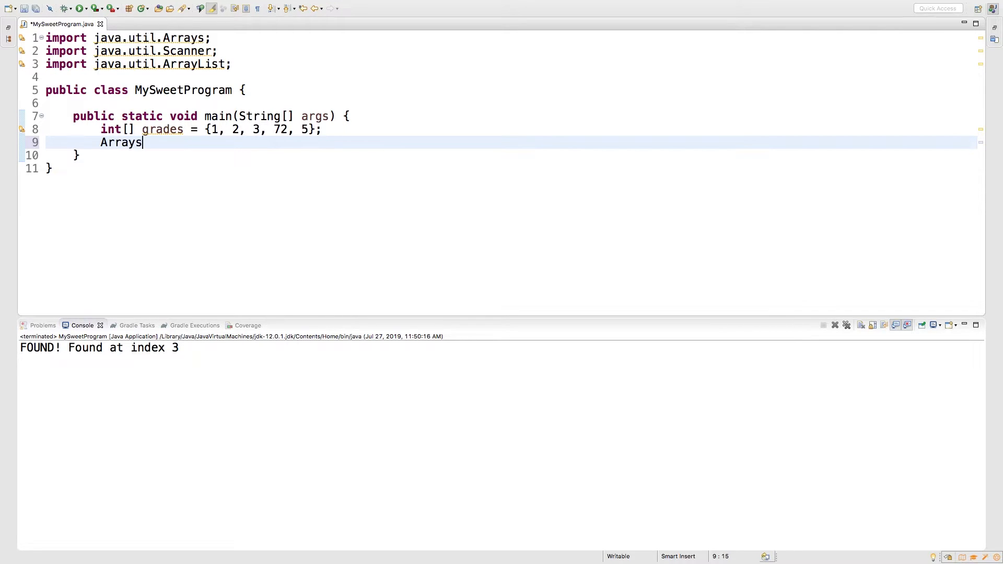
type(".sort")
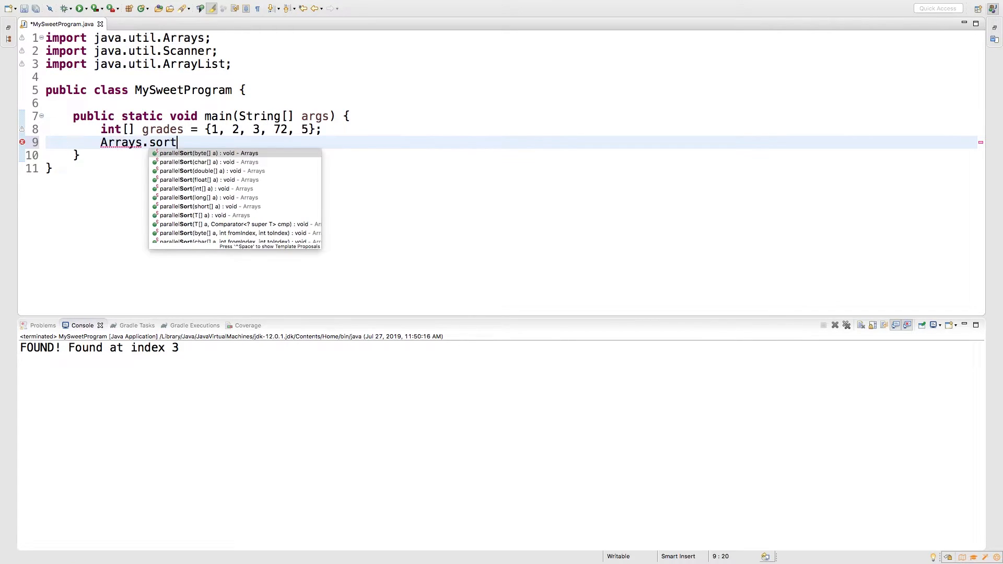
type("(")
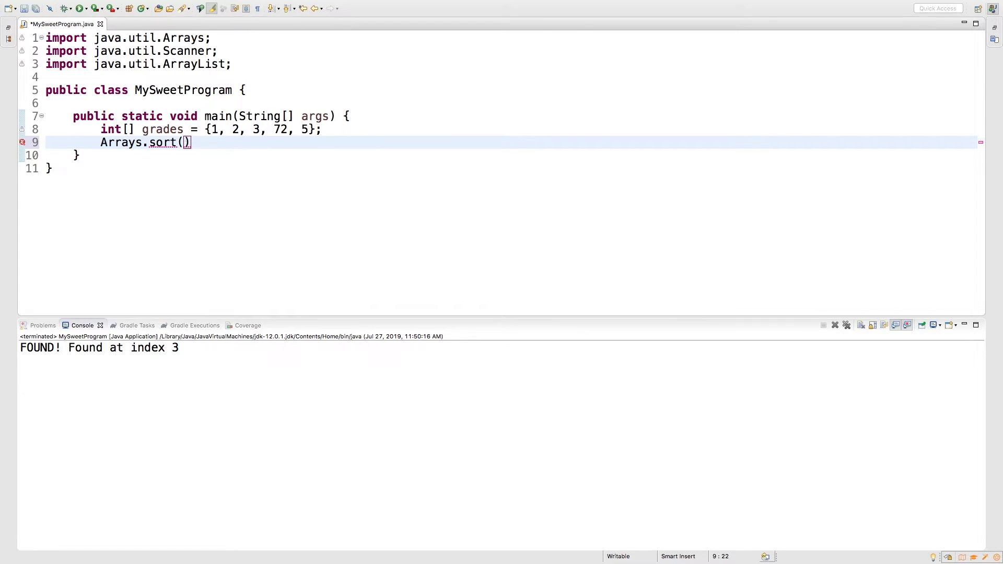
type("grades")
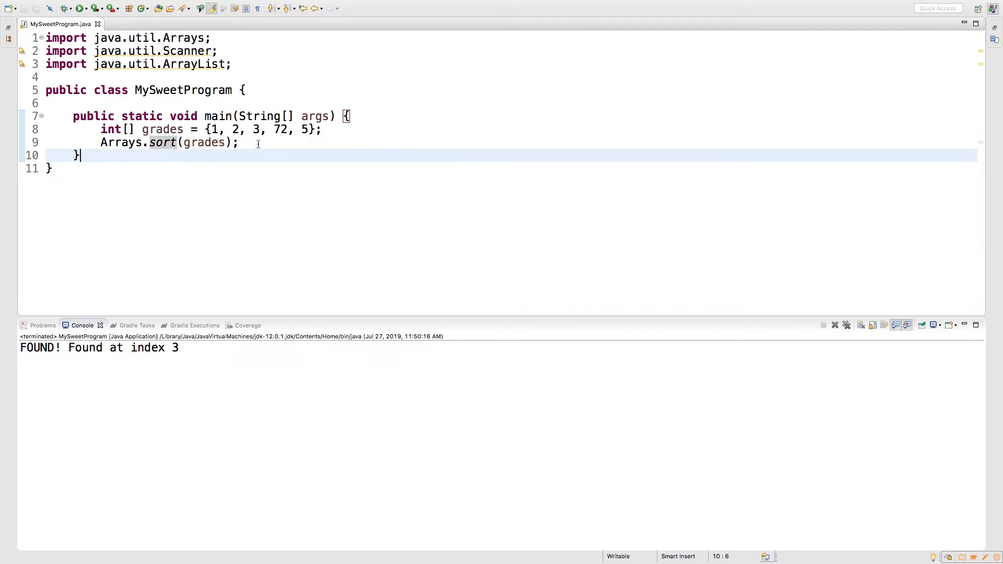
Add System.out.println(Arrays.toString(grades)); on line 10 and run to print [1, 2, 3, 5, 72].
type("s")
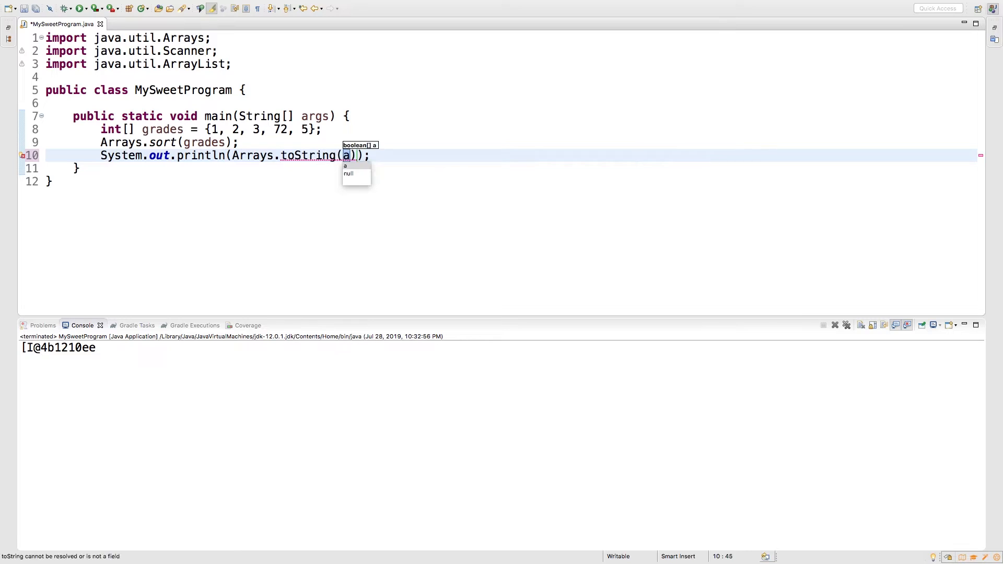
type("grades")
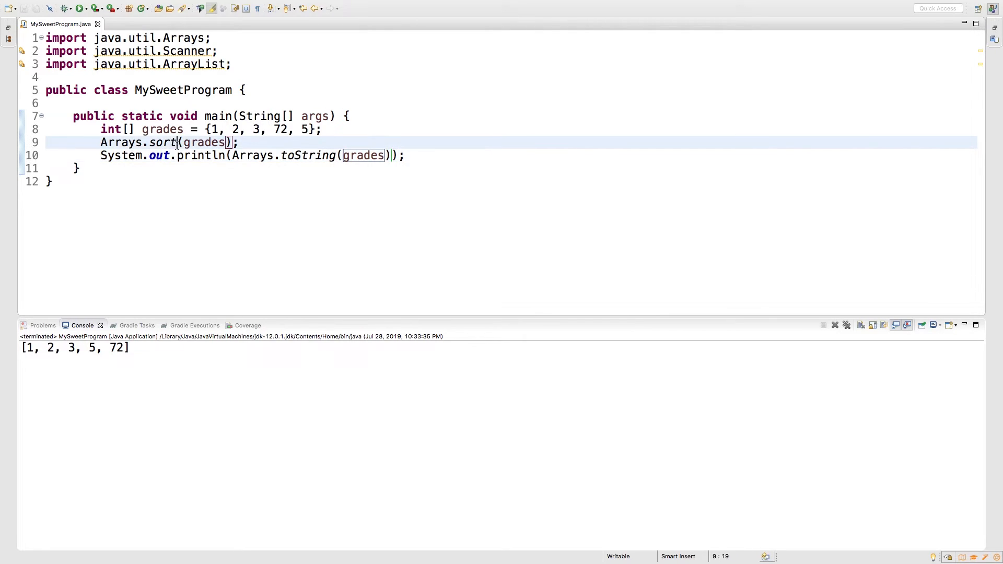
Replace sort with parallelSort(int[] a) and rerun the program.
type("par")
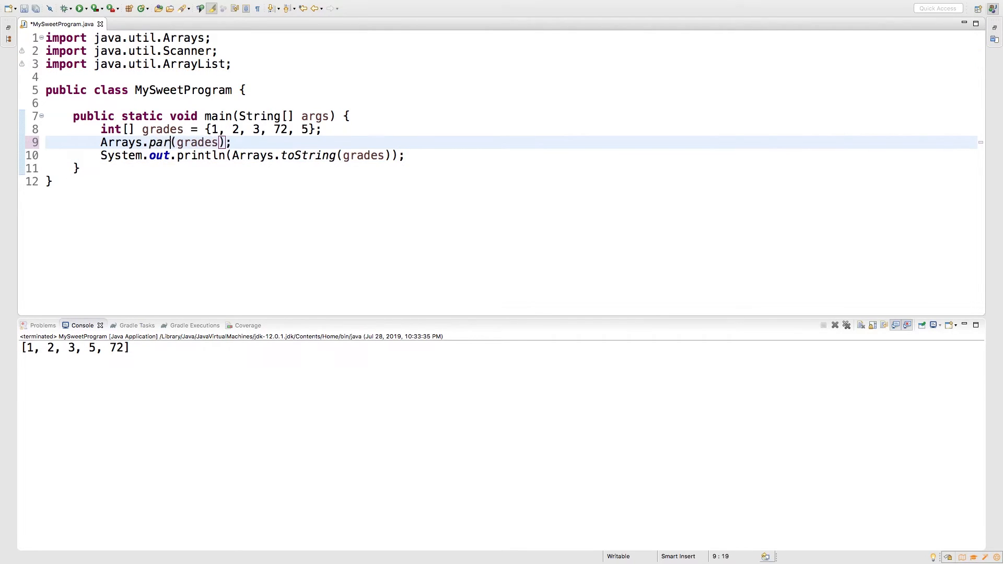
type("allelSo")
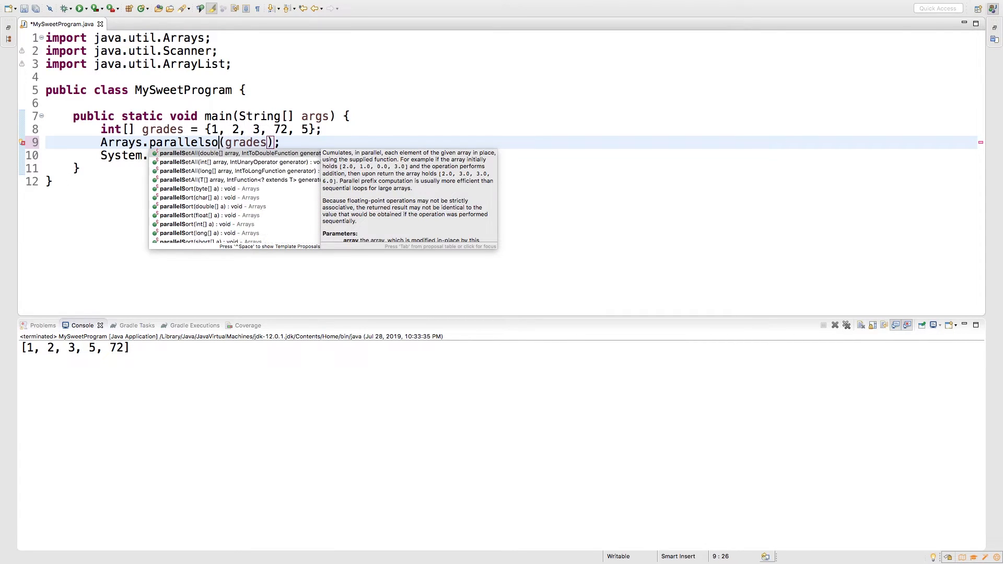
left_click(210, 189)
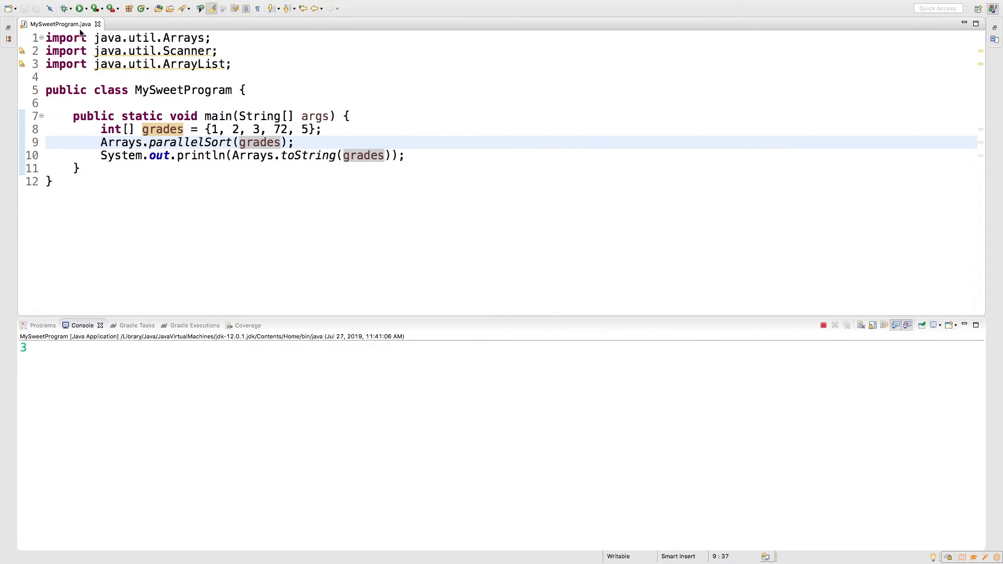
left_click(80, 9)
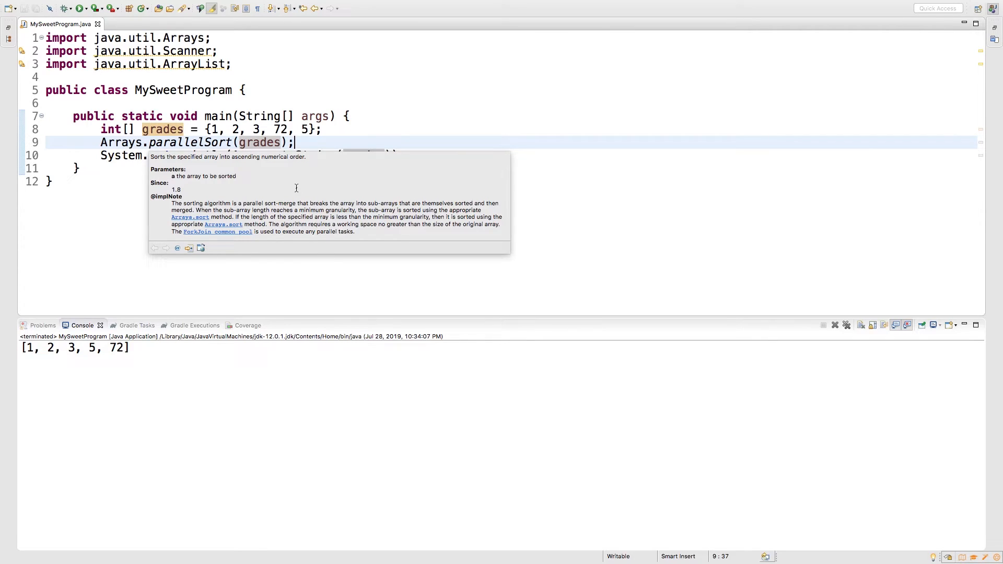
mouse_move(386, 200)
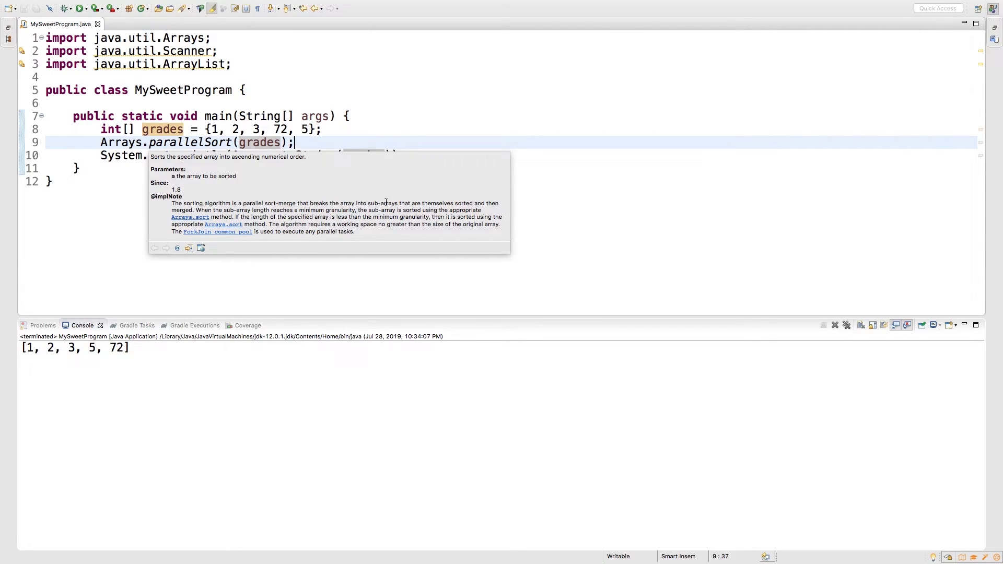